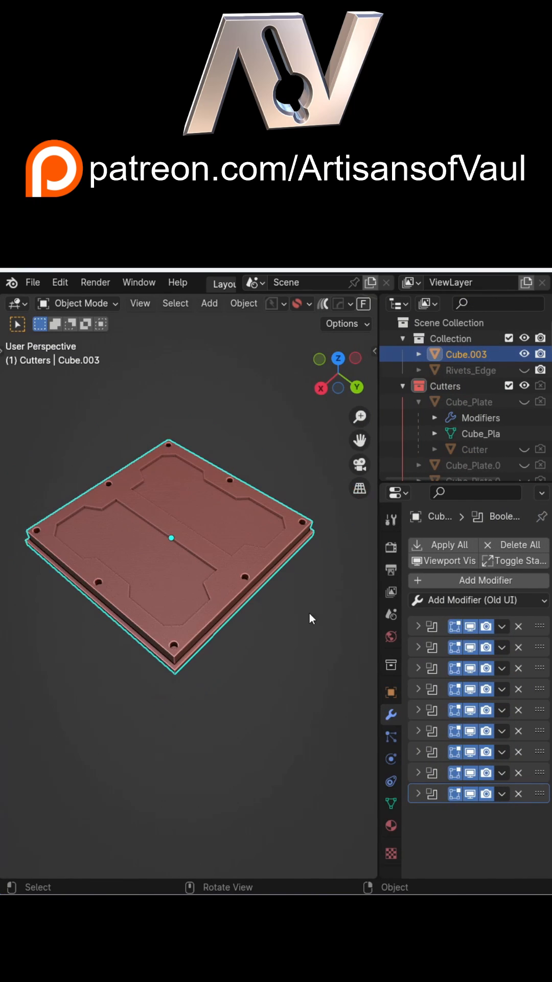
Step: Expand the first Boolean modifier, a Difference cut using the Exact solver
key(g)
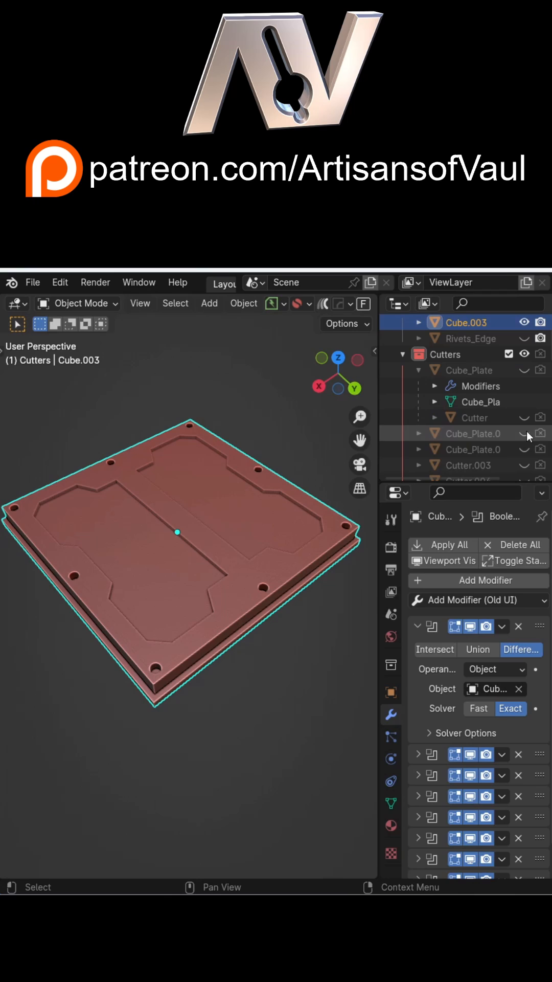
Step: Reveal Cube_Plate, select it to see its Mirror X/Y modifier, then hide it again
click(525, 449)
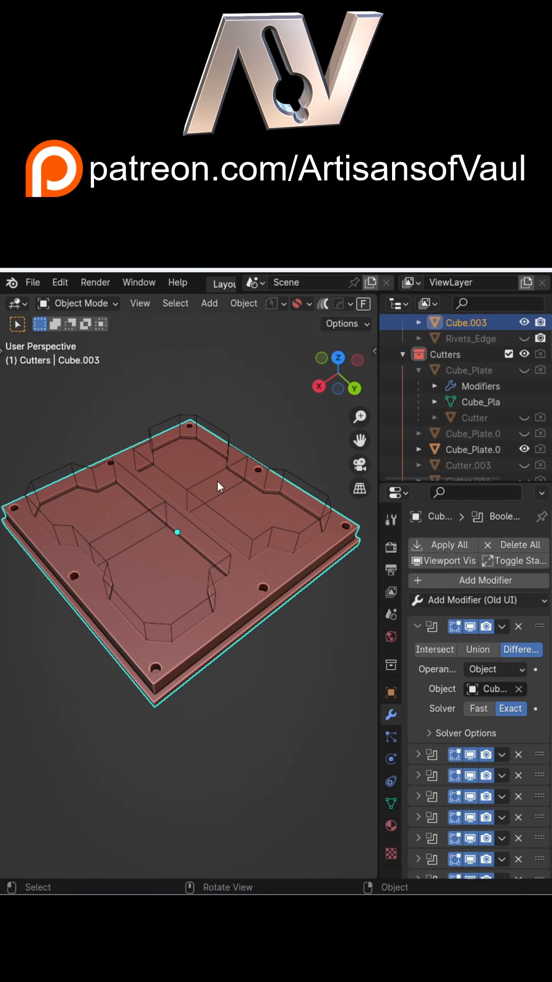
click(477, 449)
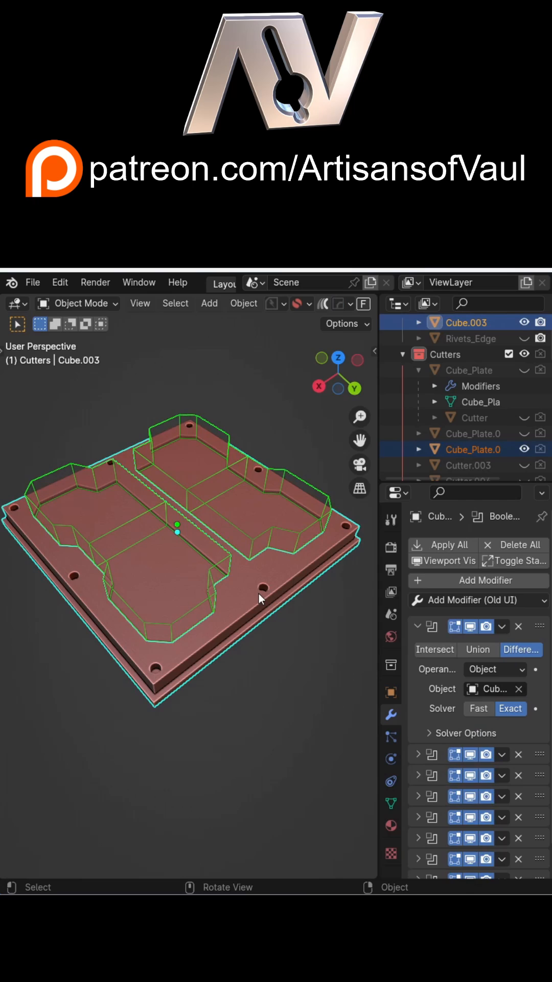
click(466, 450)
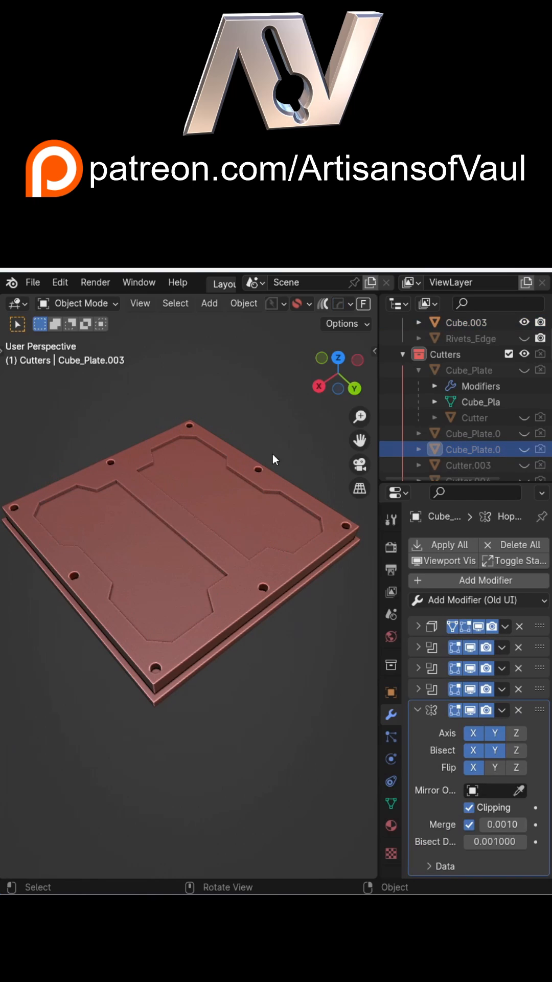
mouse_move(352, 457)
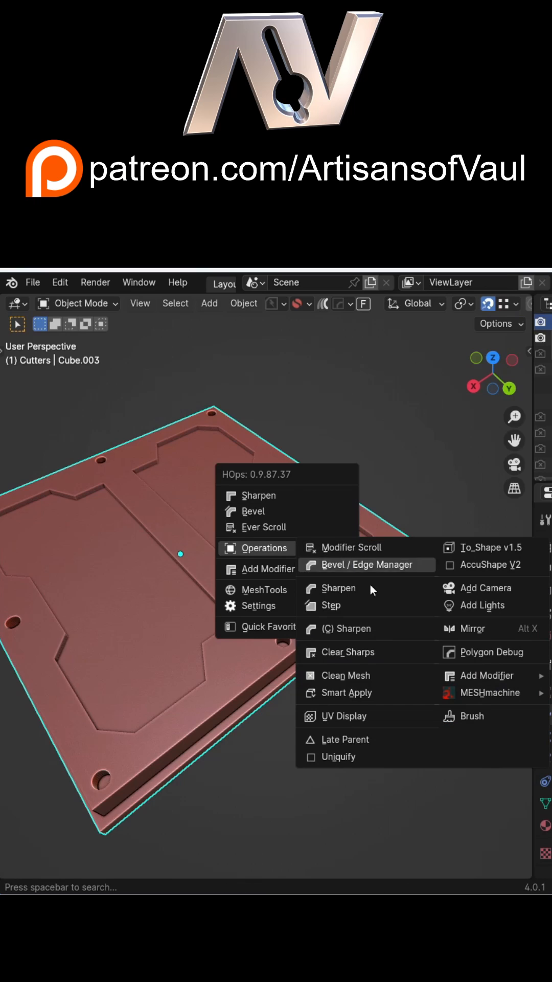
Step: Run HardOps Uniquify to copy the plate with its 12 cutter objects and move it aside
click(339, 757)
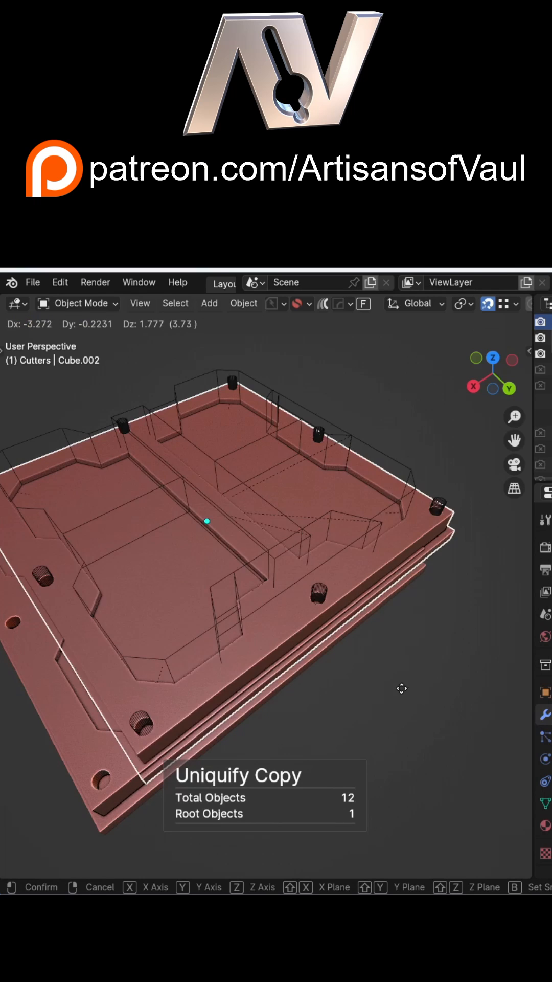